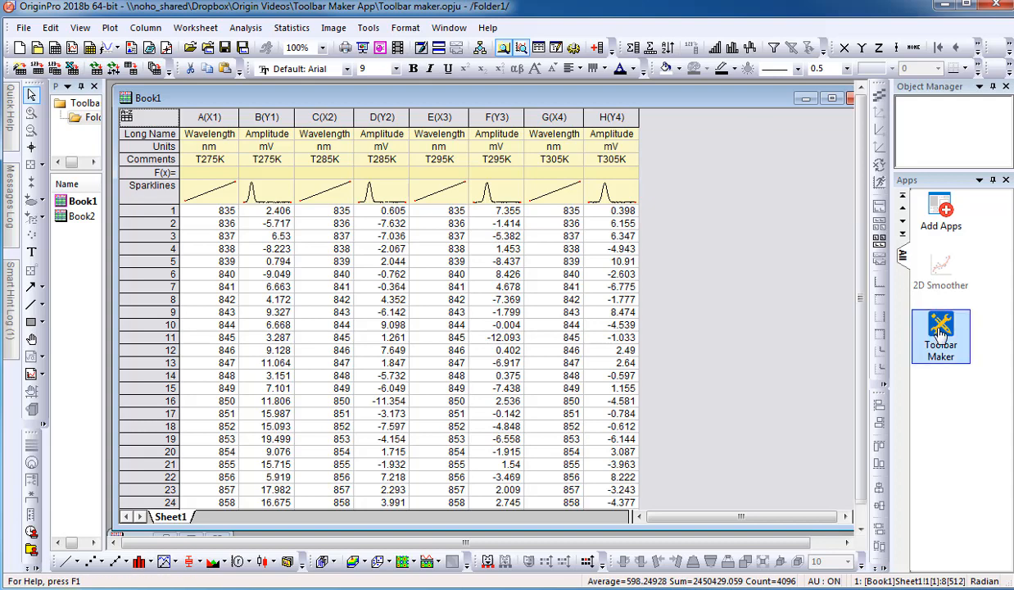
mouse_move(927, 334)
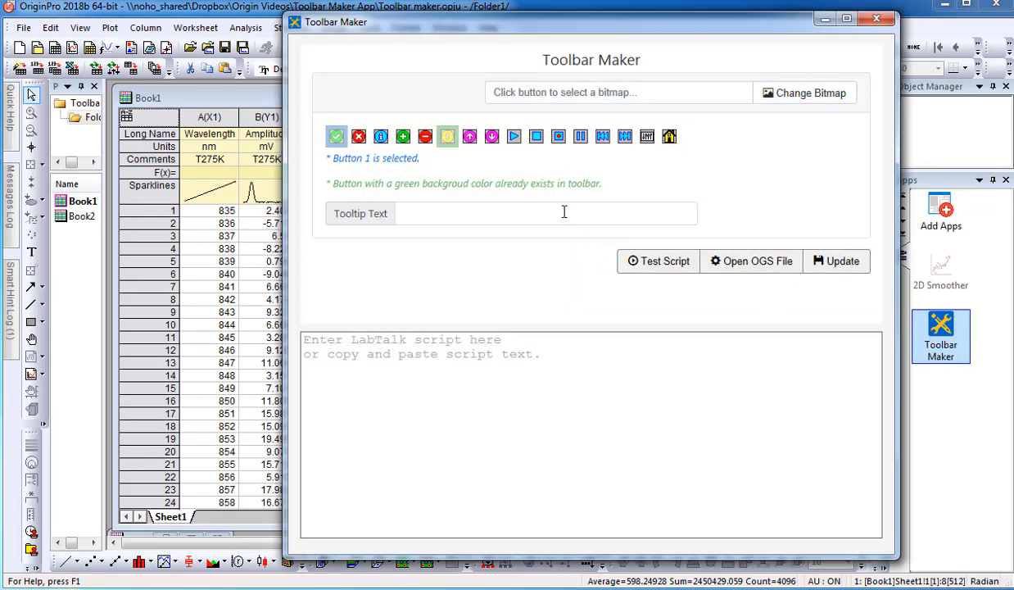
- Browse button images in Toolbar Maker and load a different bitmap set from User Files
left_click(514, 138)
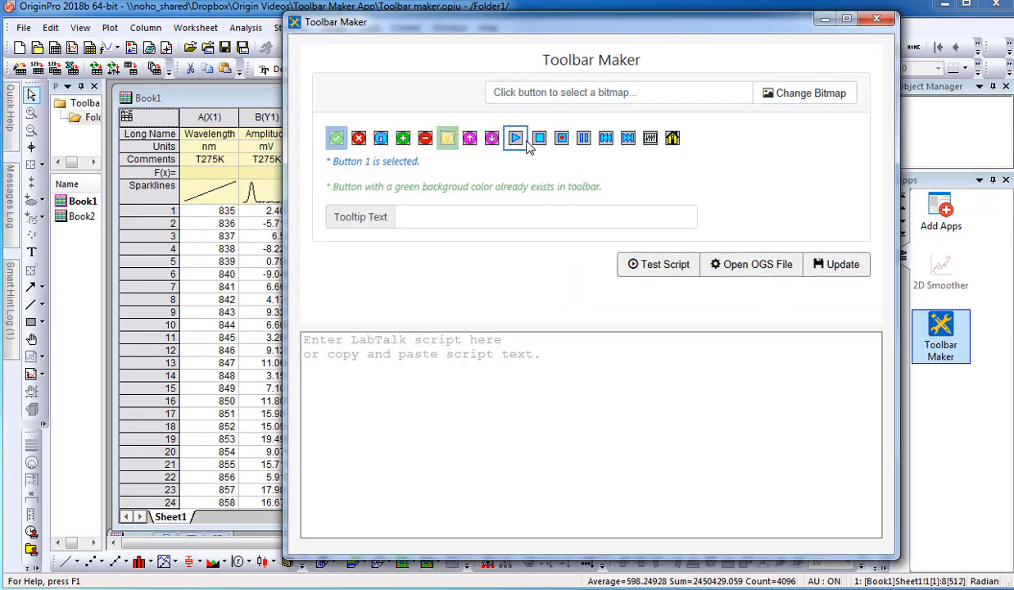
left_click(538, 137)
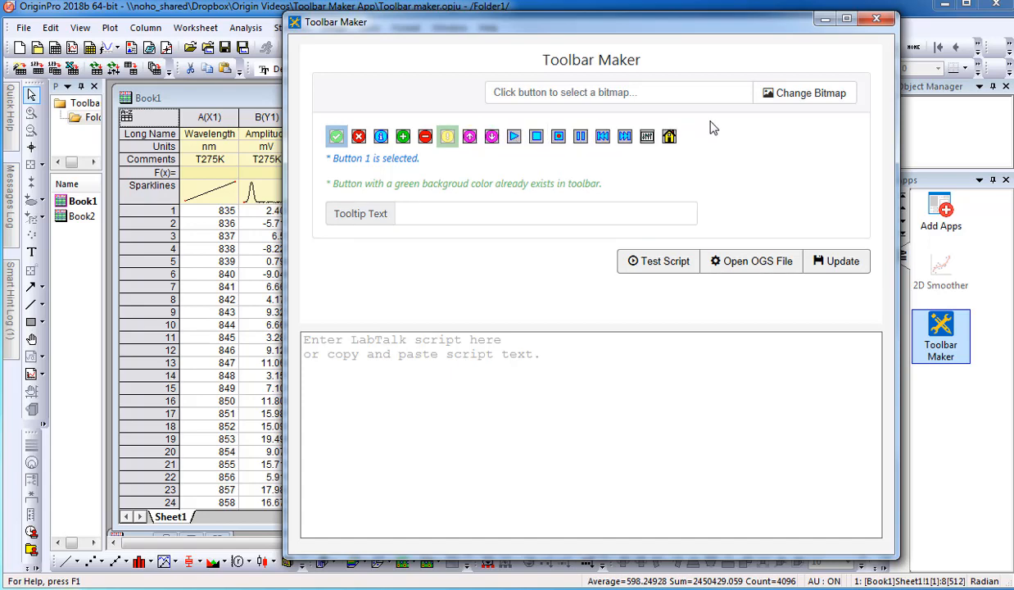
left_click(812, 92)
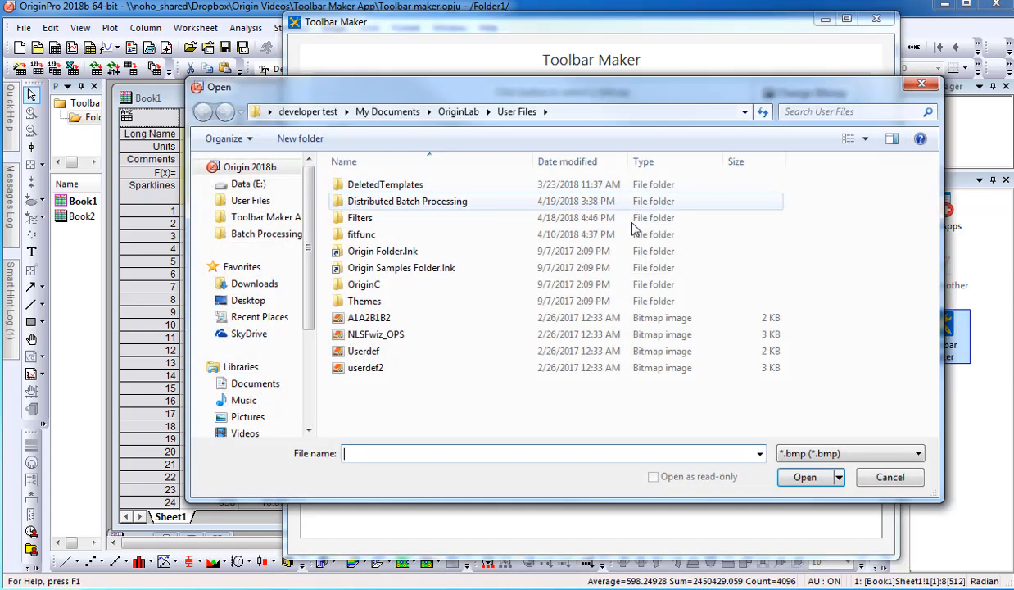
left_click(890, 477)
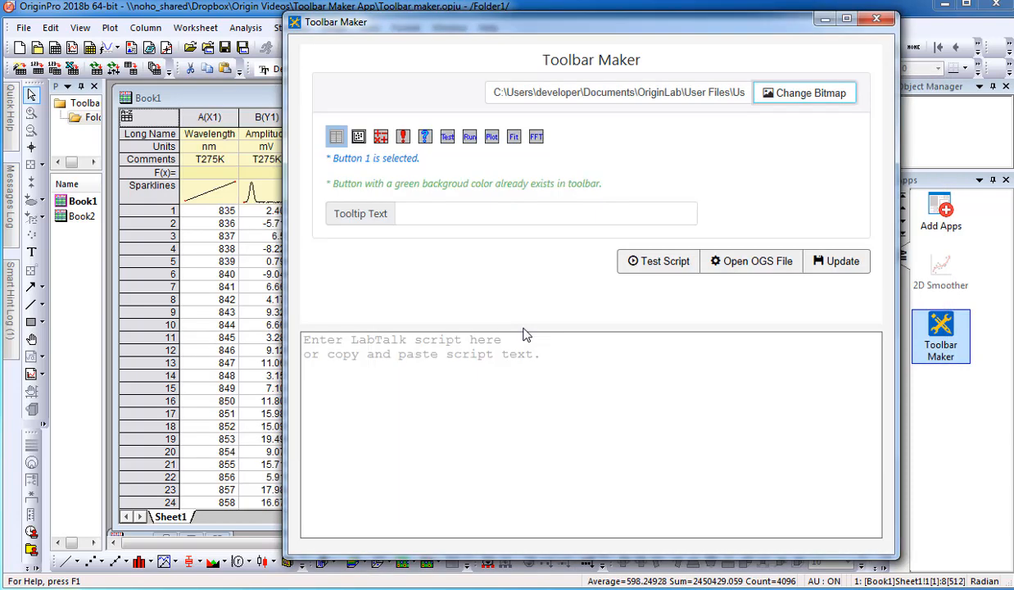
- Create a 'Calculate Mean' button with the mean/size script, test it and add it to the toolbar
left_click(469, 138)
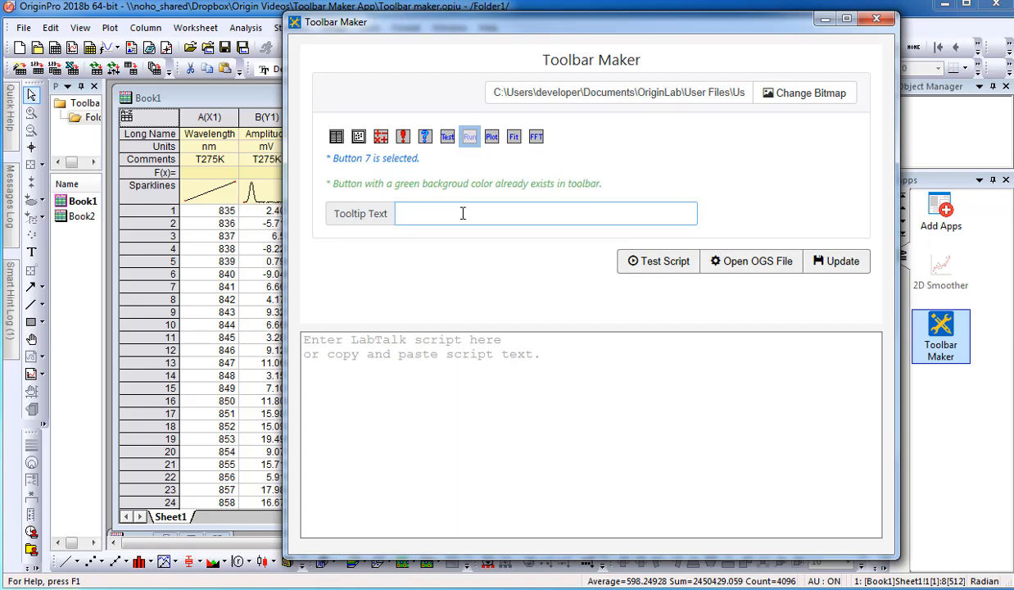
type("Calculate Mean")
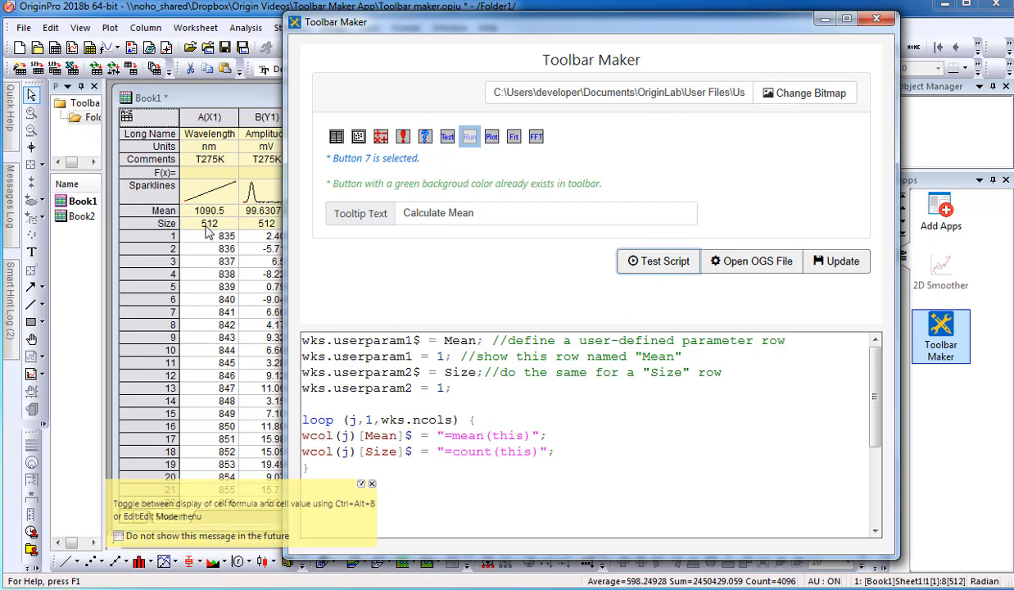
mouse_move(729, 269)
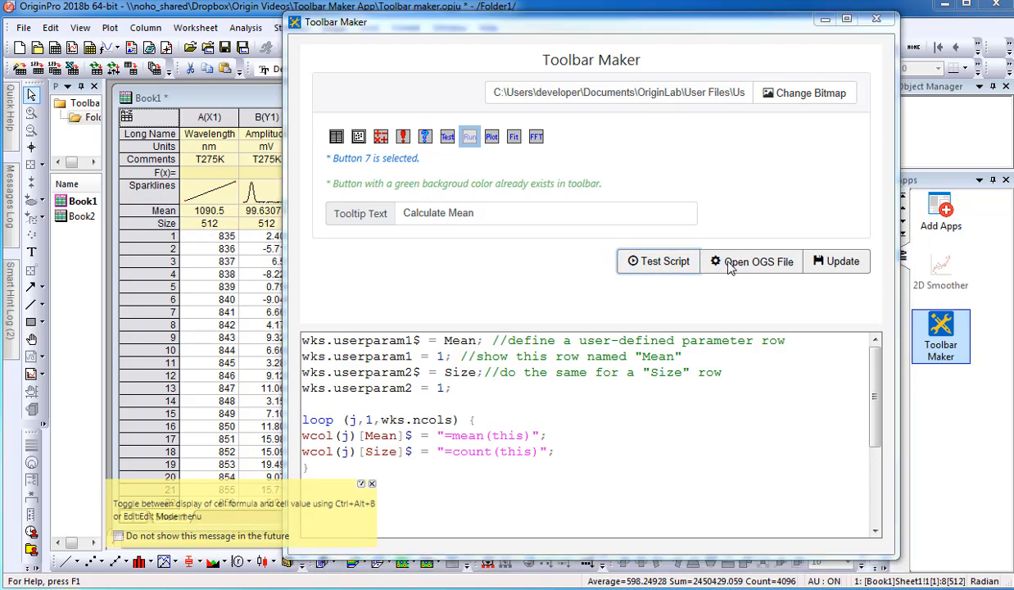
left_click(751, 261)
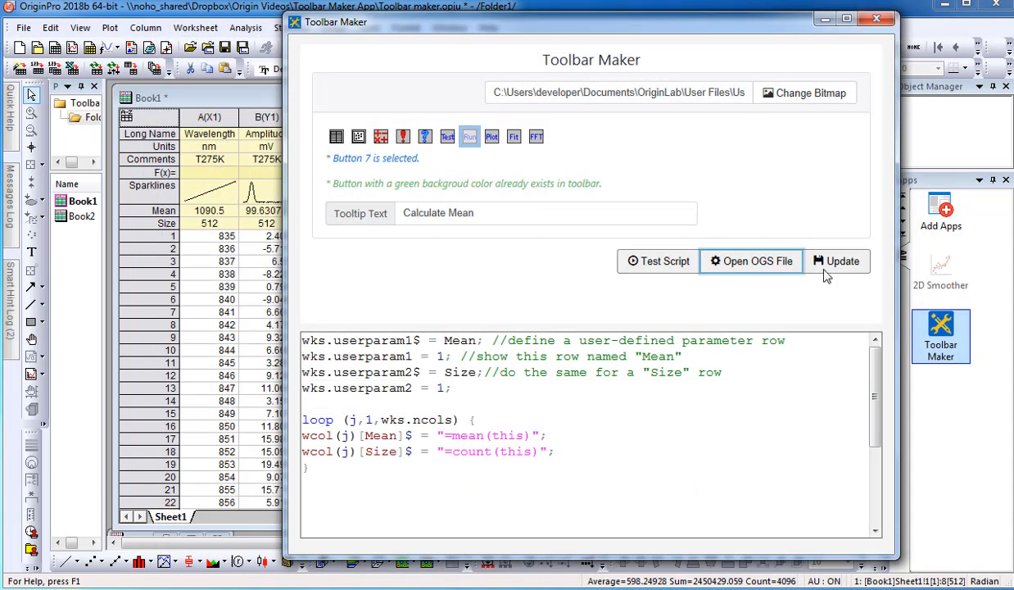
left_click(838, 260)
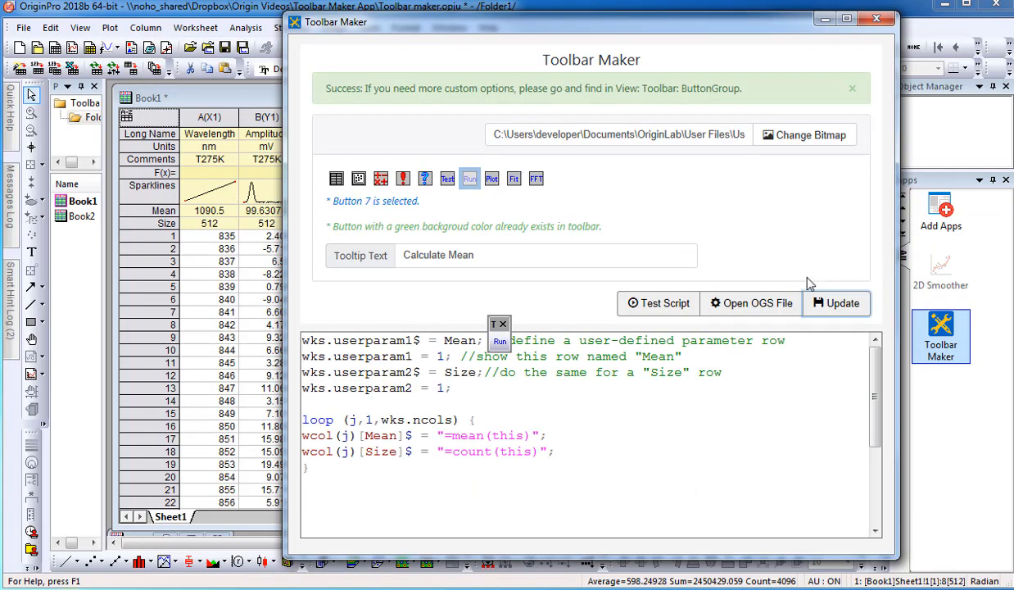
left_click(878, 19)
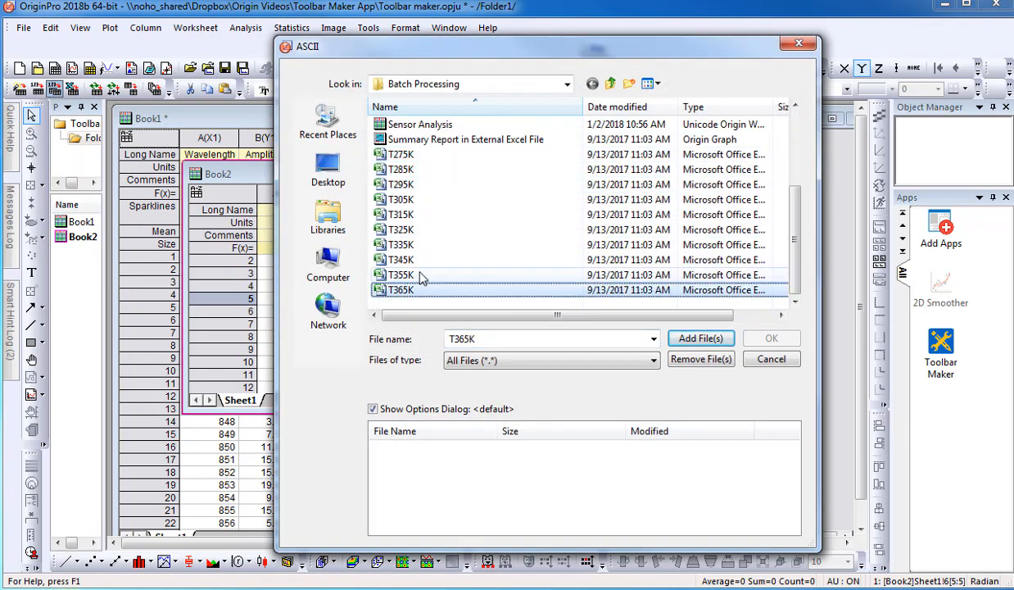
- Import the T335K–T365K CSV files and run Calculate Mean to add Mean and Size rows
left_click(701, 338)
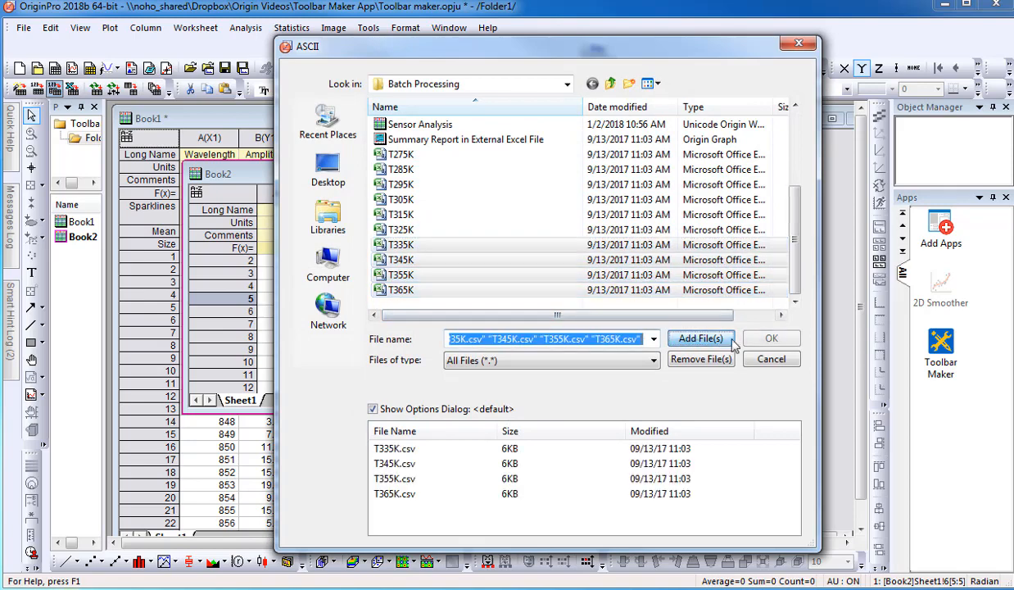
left_click(770, 338)
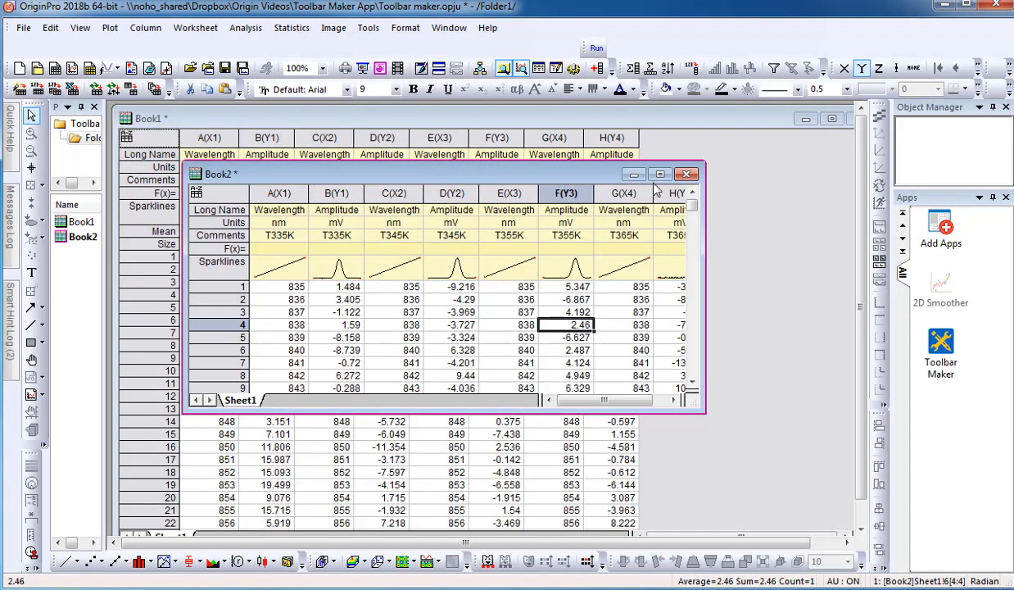
left_click(660, 174)
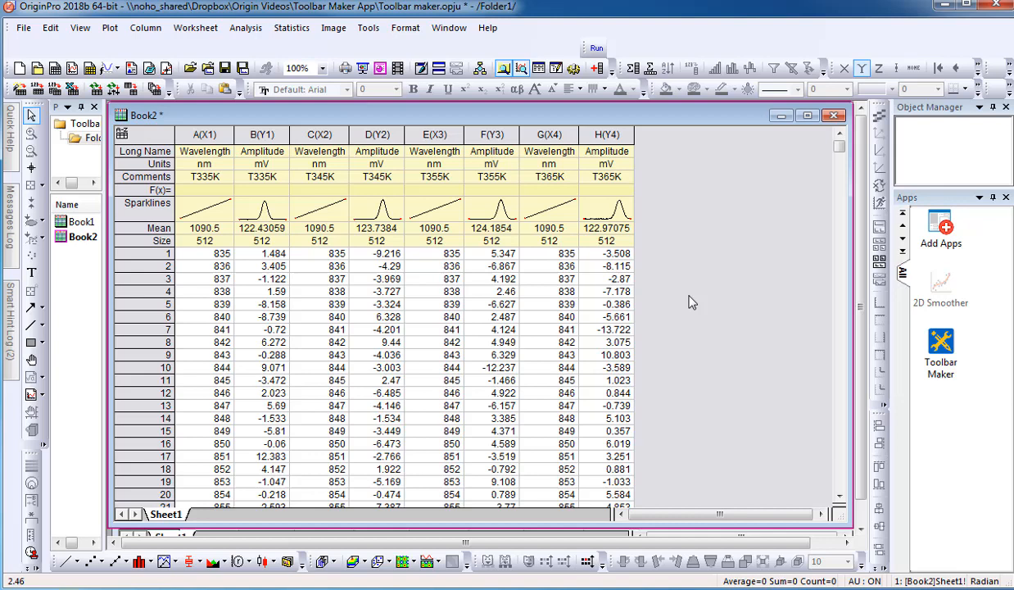
mouse_move(693, 304)
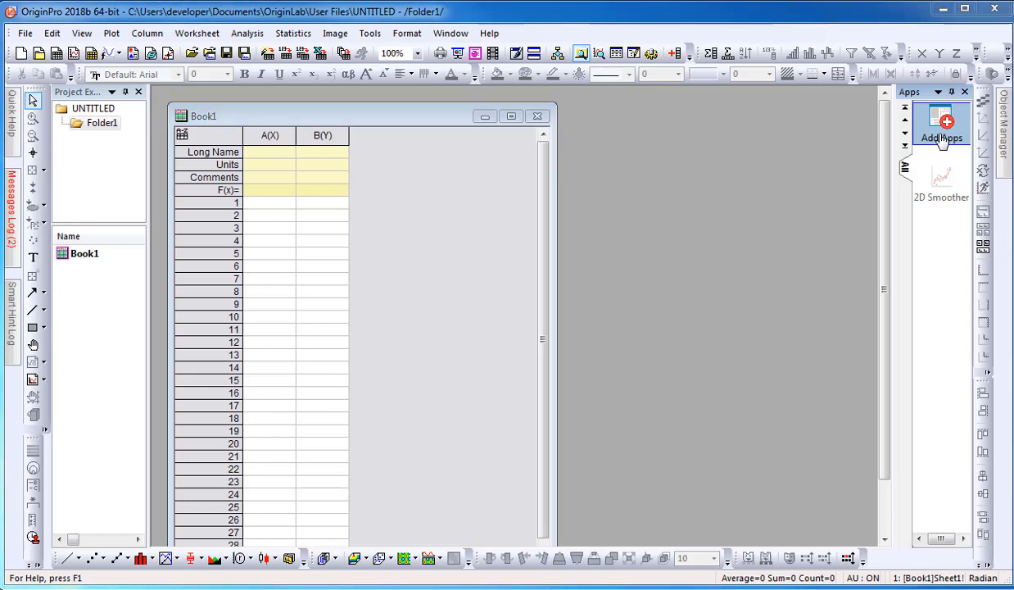
- Search the App Center for 'Fitting' and install the Piecewise Fit app
left_click(941, 123)
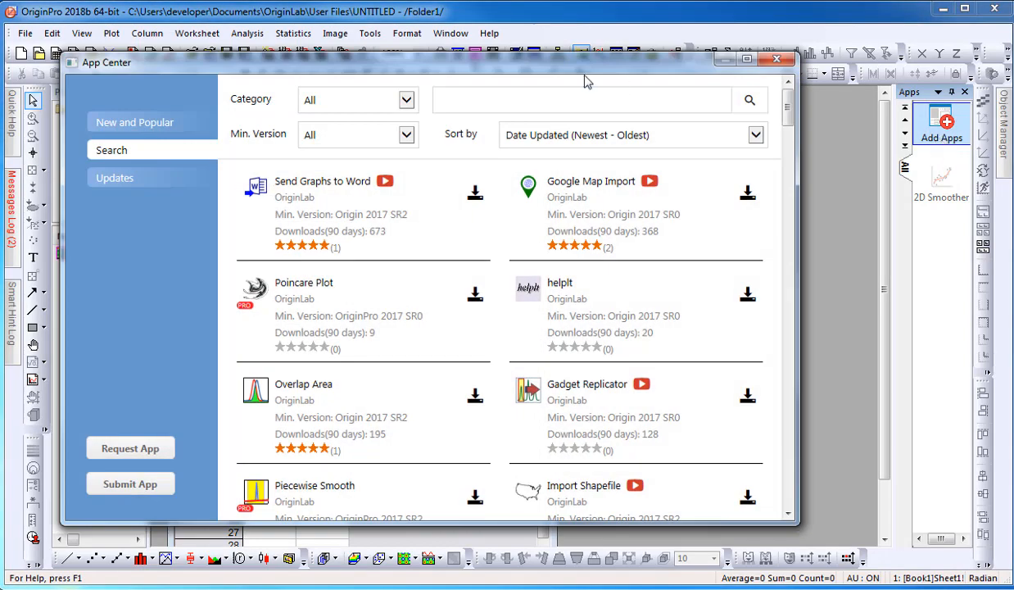
type("Fitting")
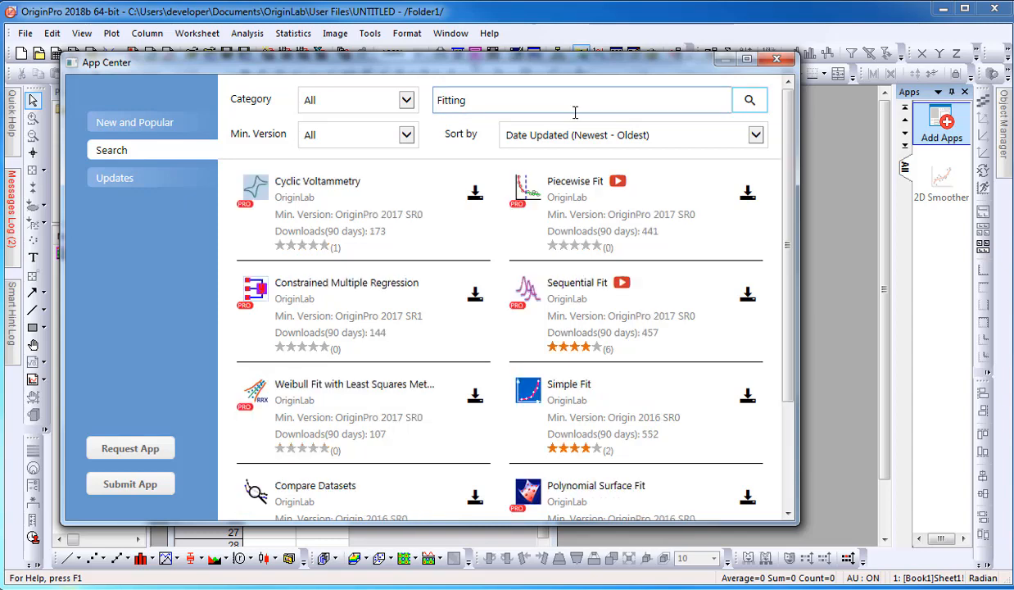
mouse_move(747, 194)
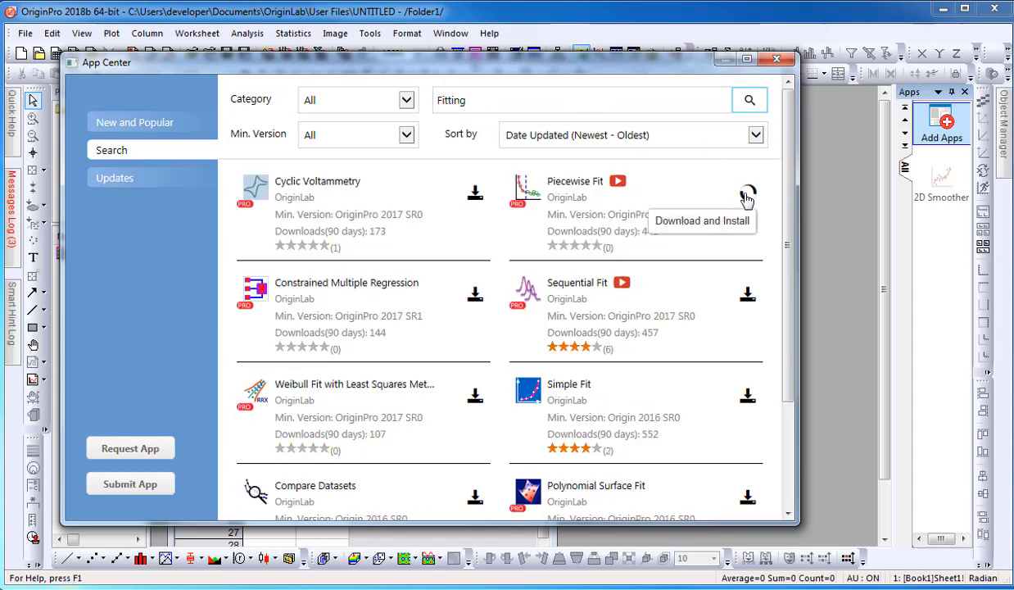
left_click(747, 193)
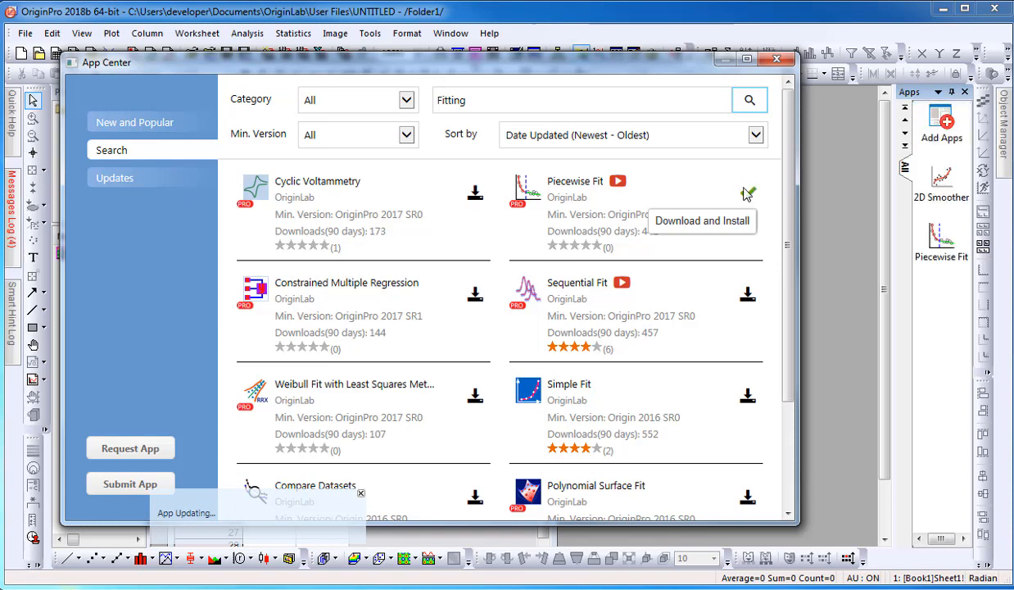
left_click(747, 193)
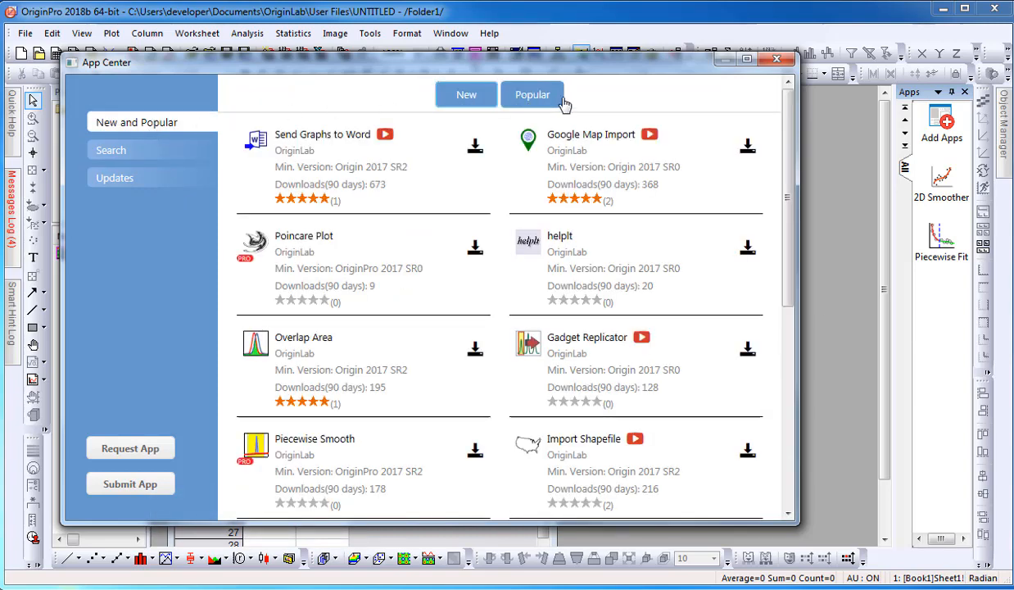
- Browse the most popular apps and confirm all installed apps are up to date
left_click(532, 93)
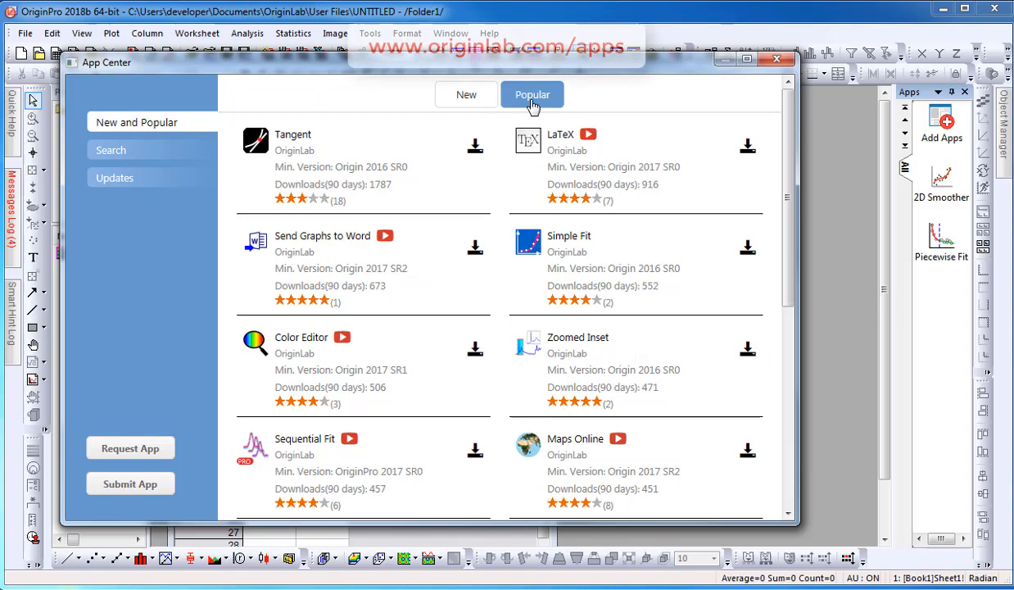
left_click(115, 177)
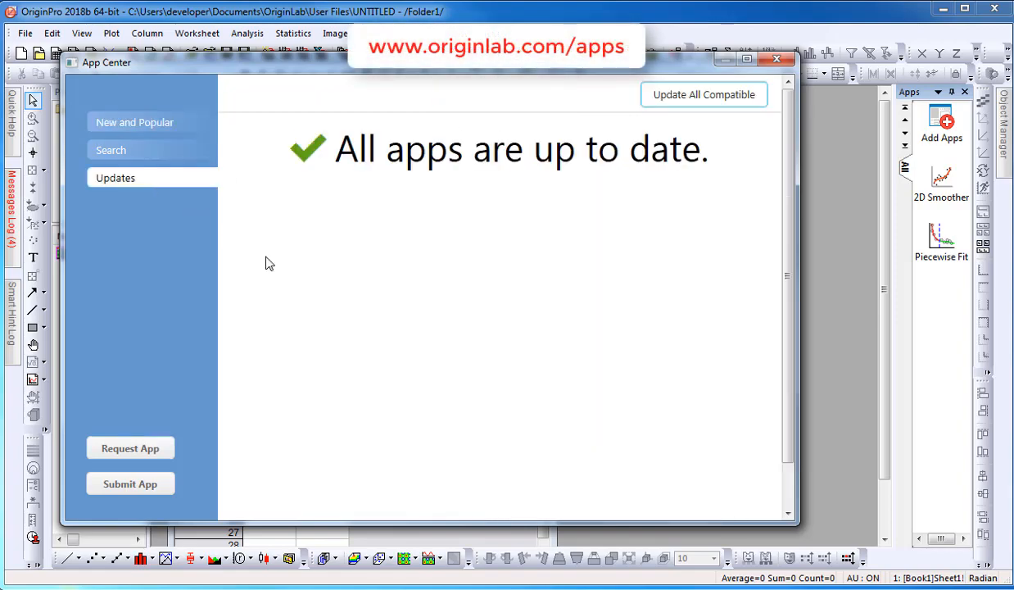